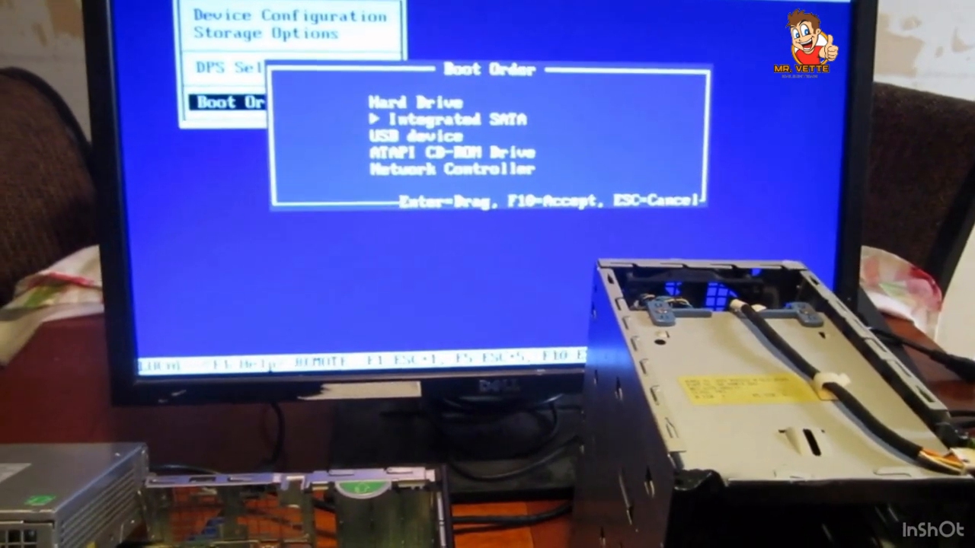
# Step: Move the USB device to its new place in the HP boot order and accept it
pyautogui.press('Down')
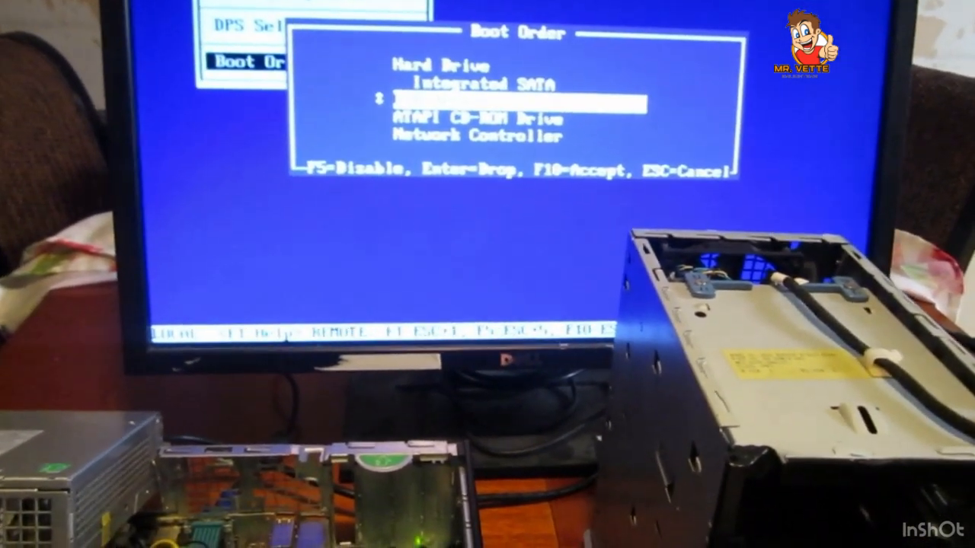
pyautogui.press('Escape')
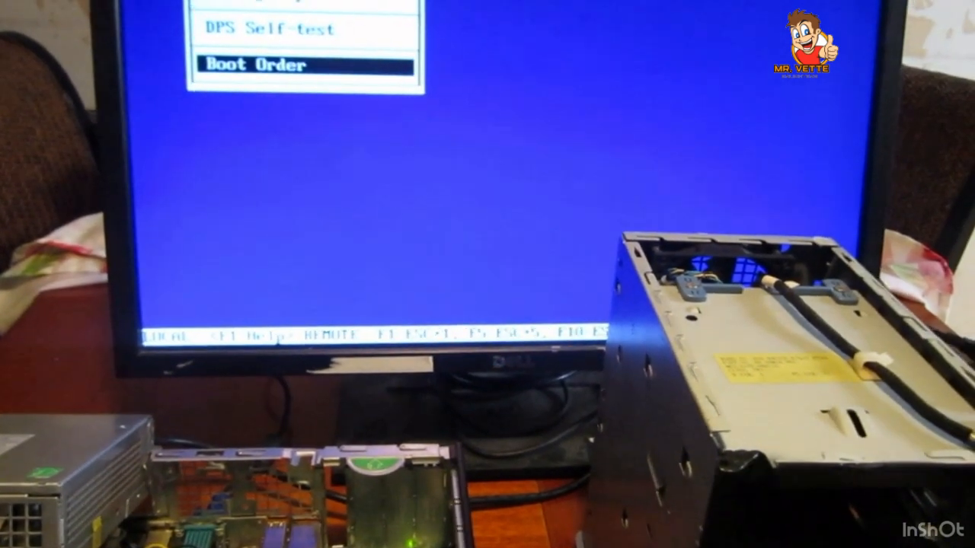
pyautogui.press('enter')
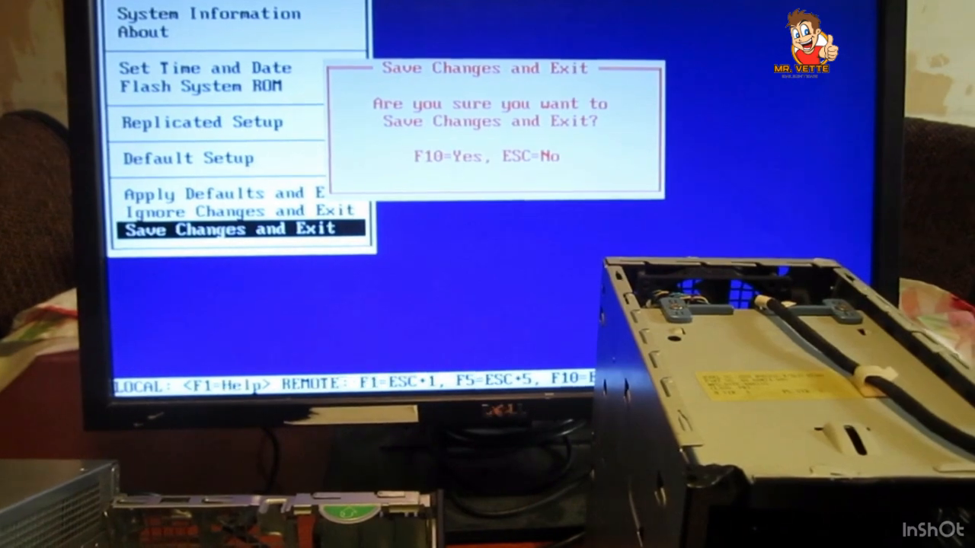
# Step: Save the BIOS changes, then select the en_windows_server_2012_r2_x64 installer in the YUMI menu
pyautogui.press('f10')
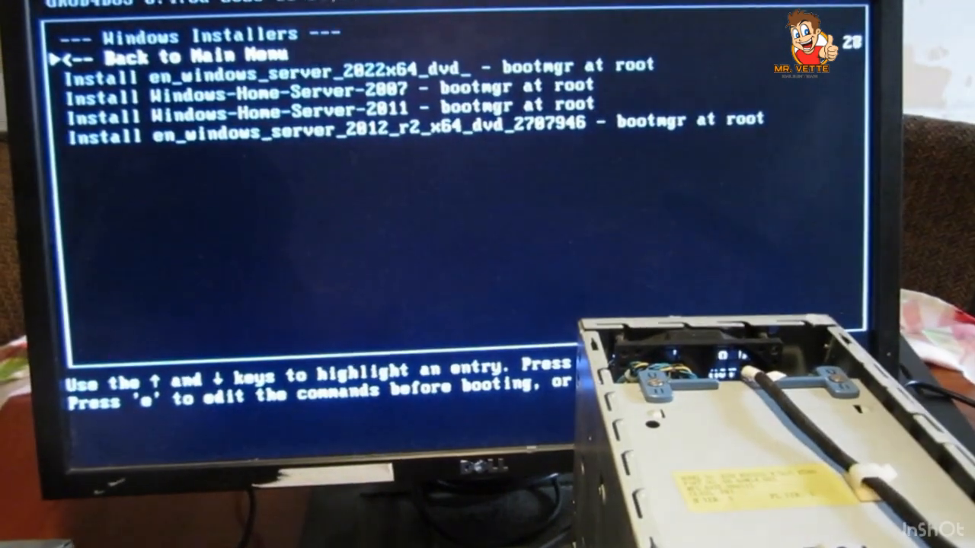
pyautogui.press('Down')
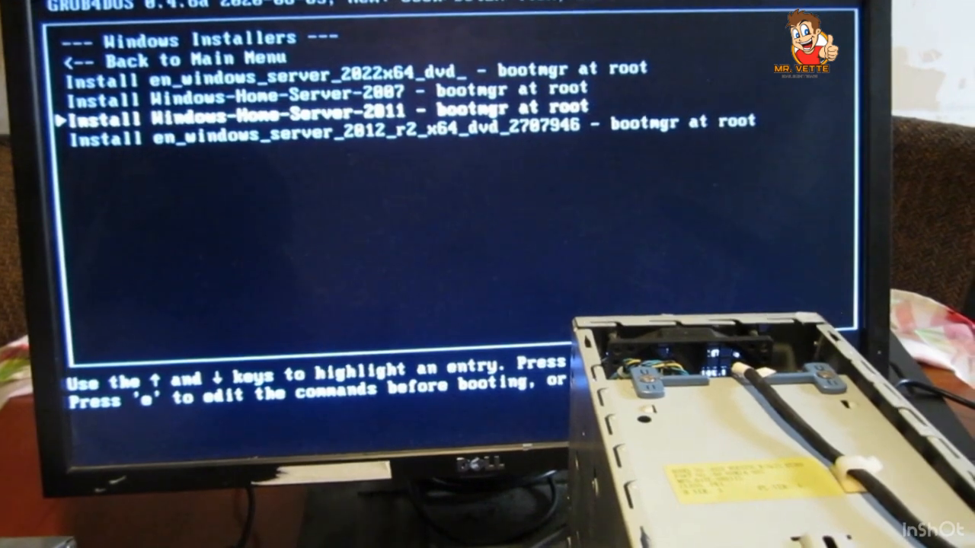
pyautogui.press('Down')
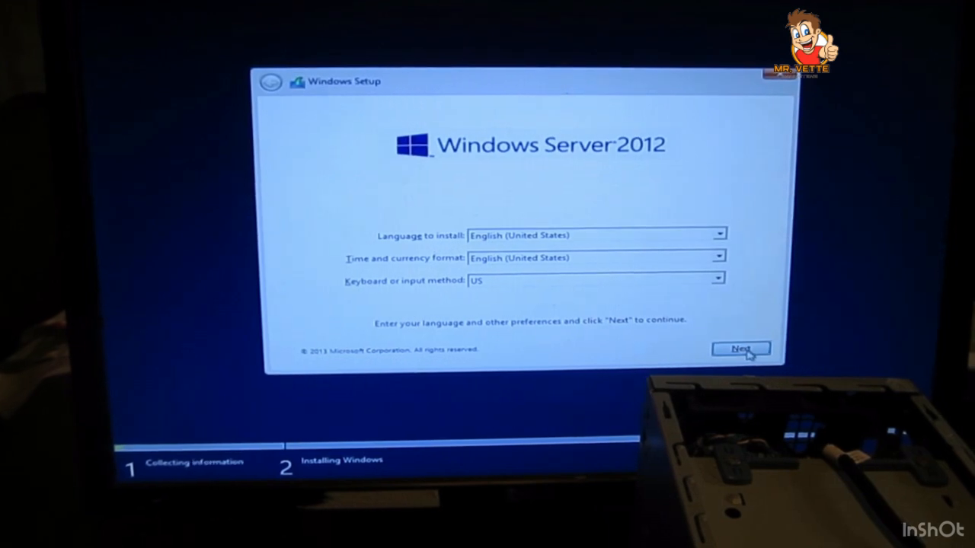
# Step: Keep English (United States), choose an edition, and install to Drive 0 Partition 1
pyautogui.click(741, 349)
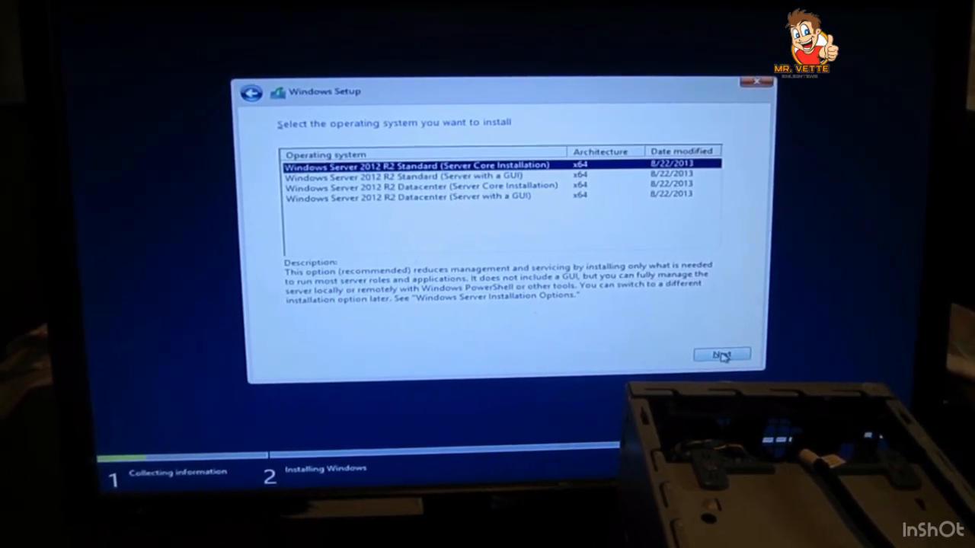
pyautogui.click(720, 354)
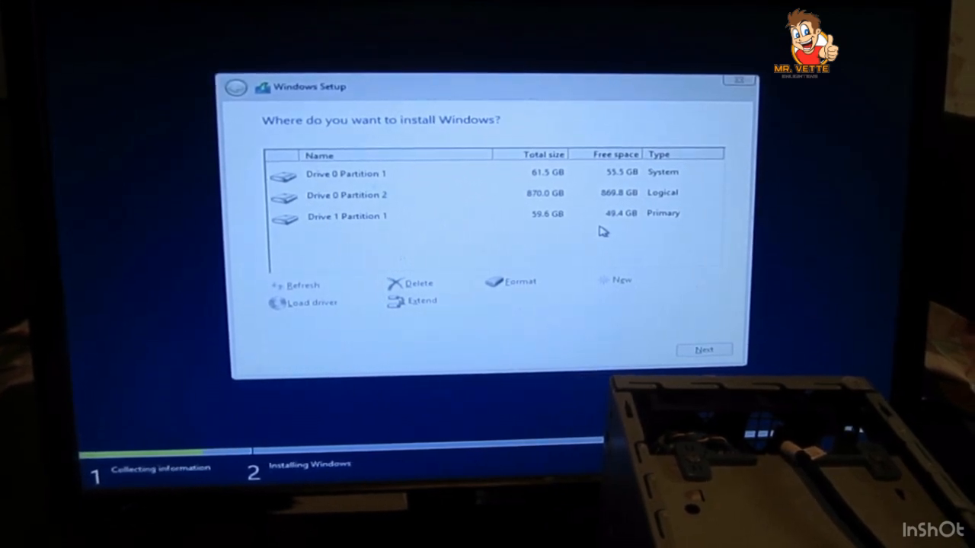
pyautogui.click(346, 172)
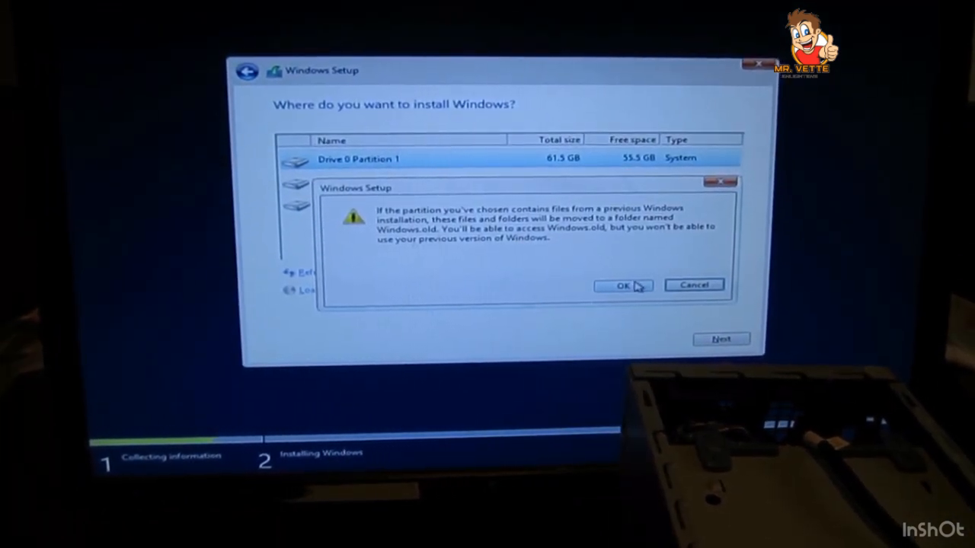
pyautogui.click(619, 285)
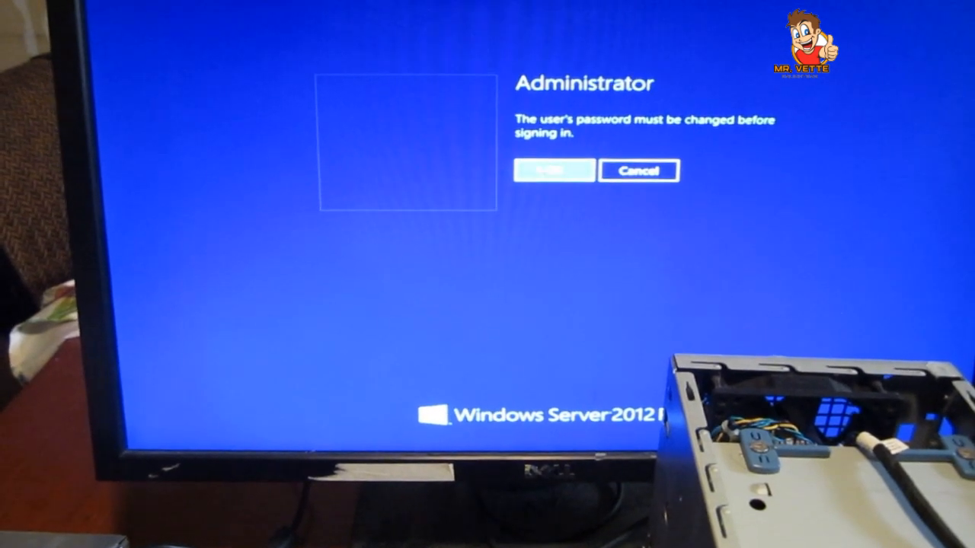
# Step: Acknowledge the required password change and enter a new Administrator password
pyautogui.click(553, 169)
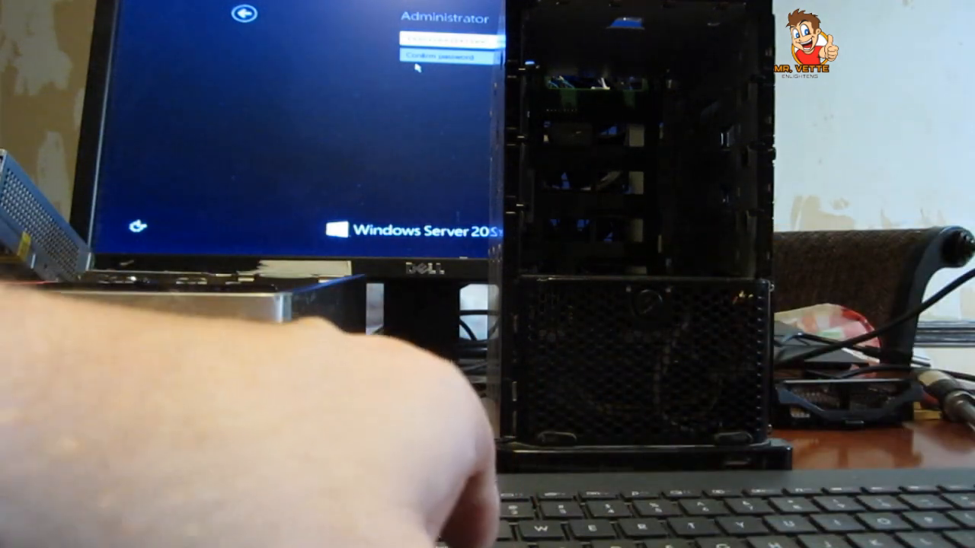
pyautogui.write('password')
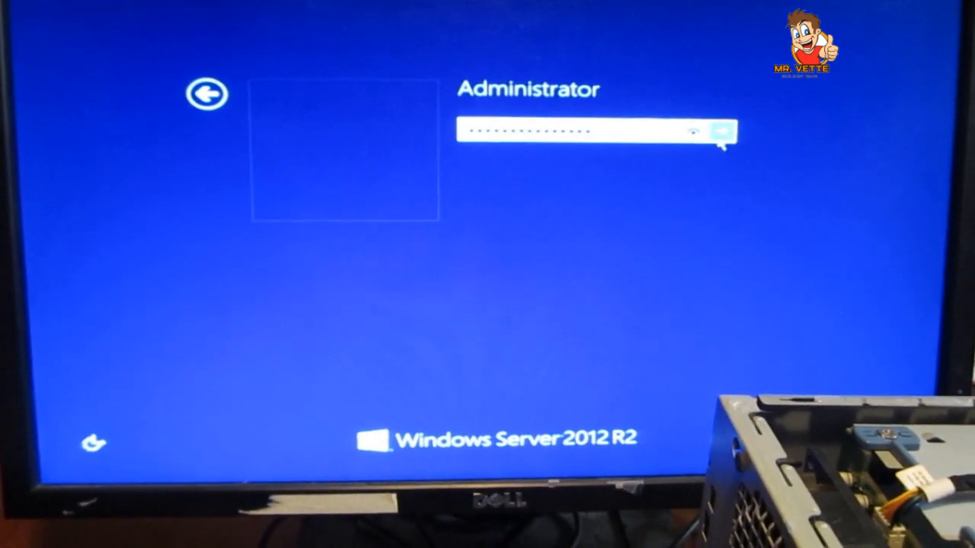
# Step: Submit the Administrator password to sign in
pyautogui.click(721, 131)
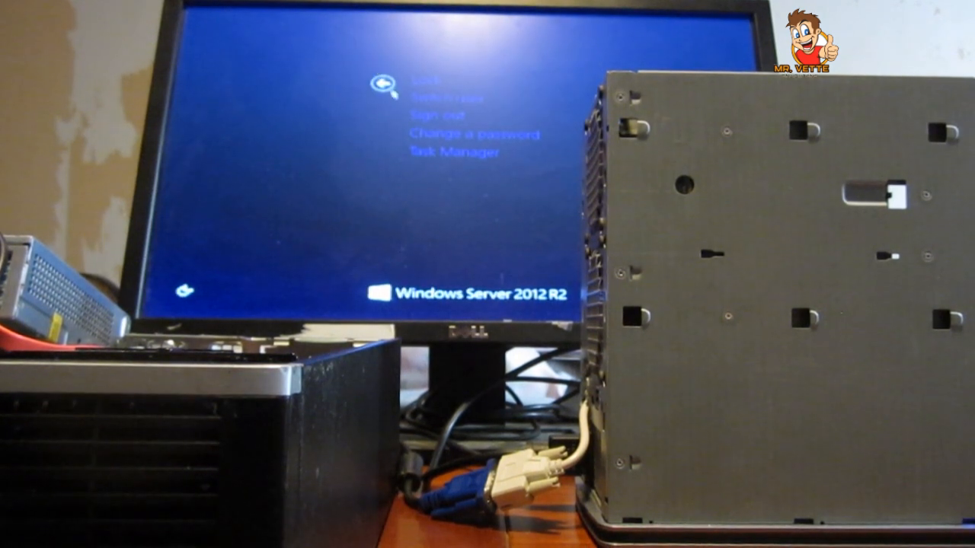
# Step: Open Task Manager and view Performance, Users, Details, then the Services tab
pyautogui.click(456, 151)
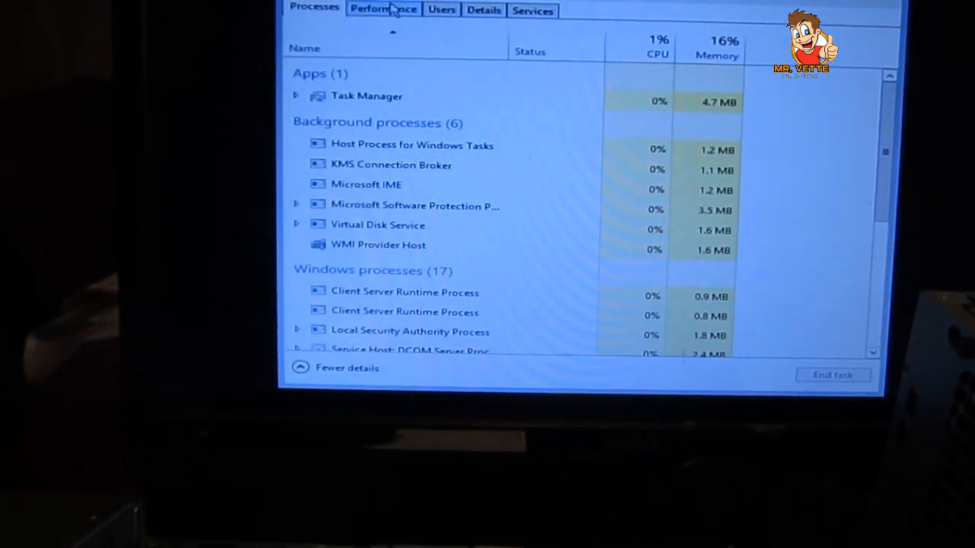
pyautogui.click(374, 9)
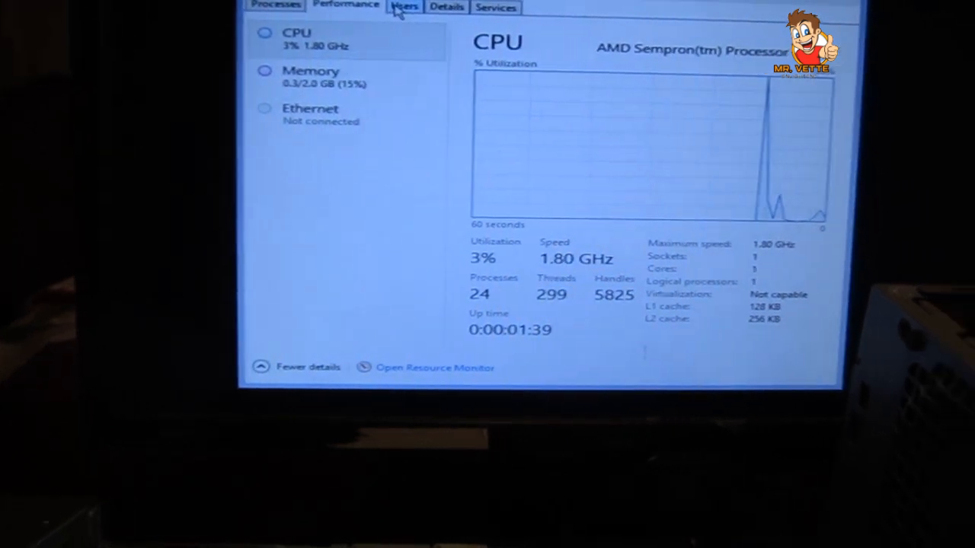
pyautogui.click(404, 7)
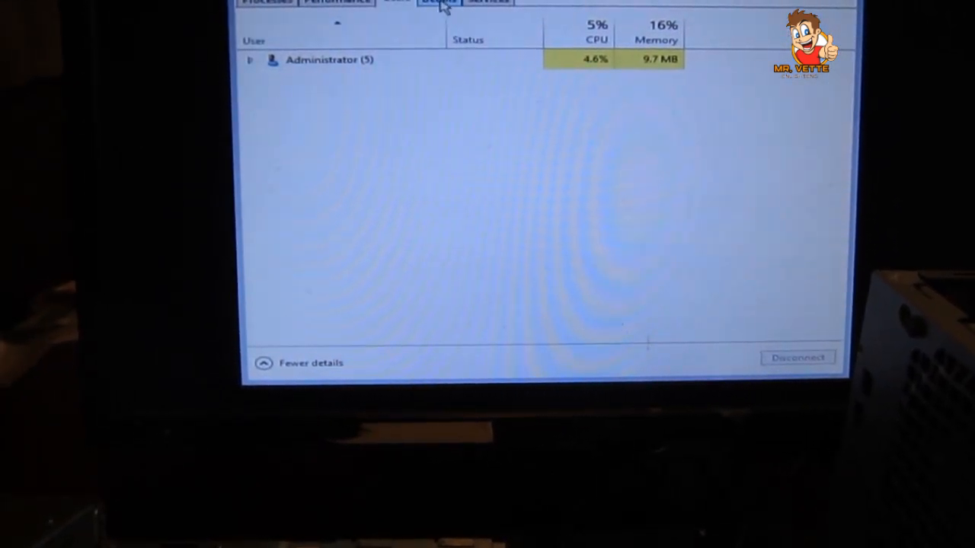
pyautogui.click(440, 5)
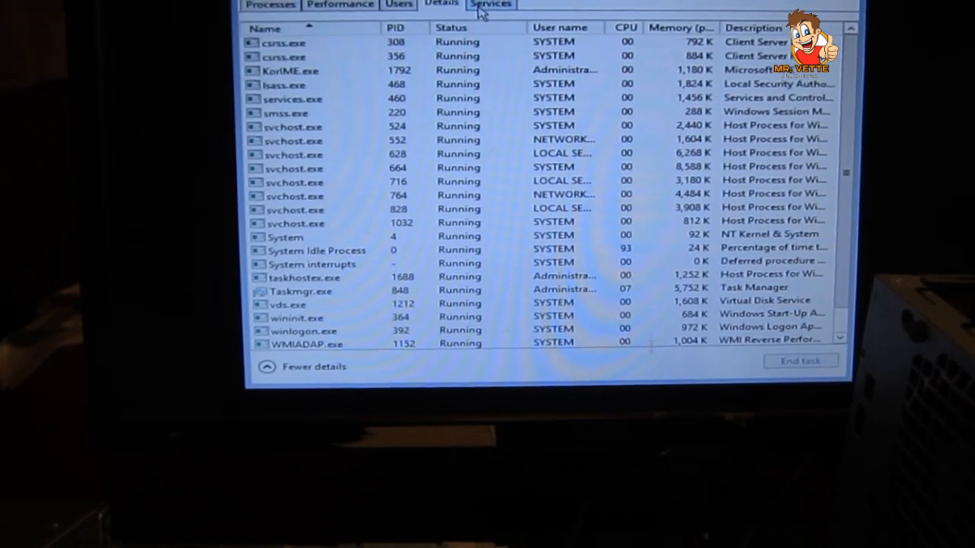
pyautogui.click(490, 4)
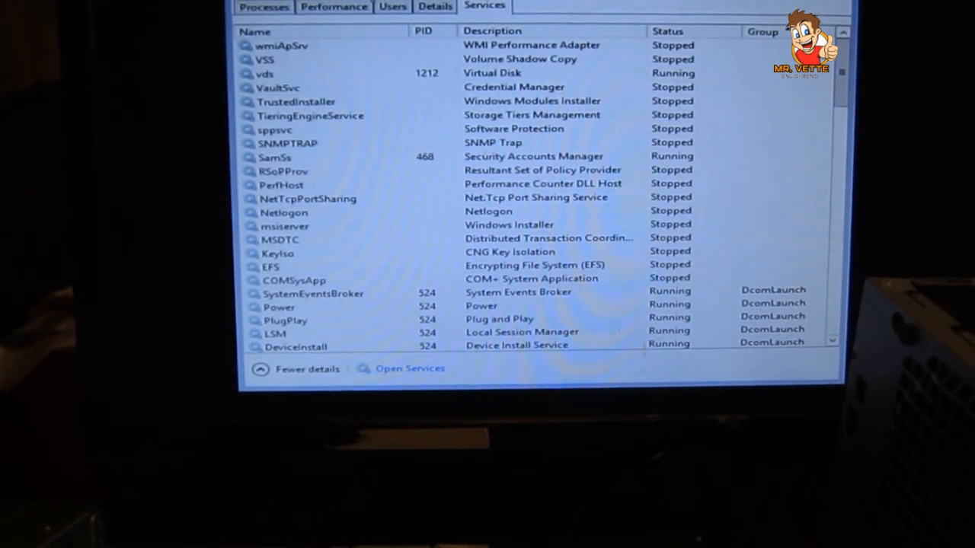